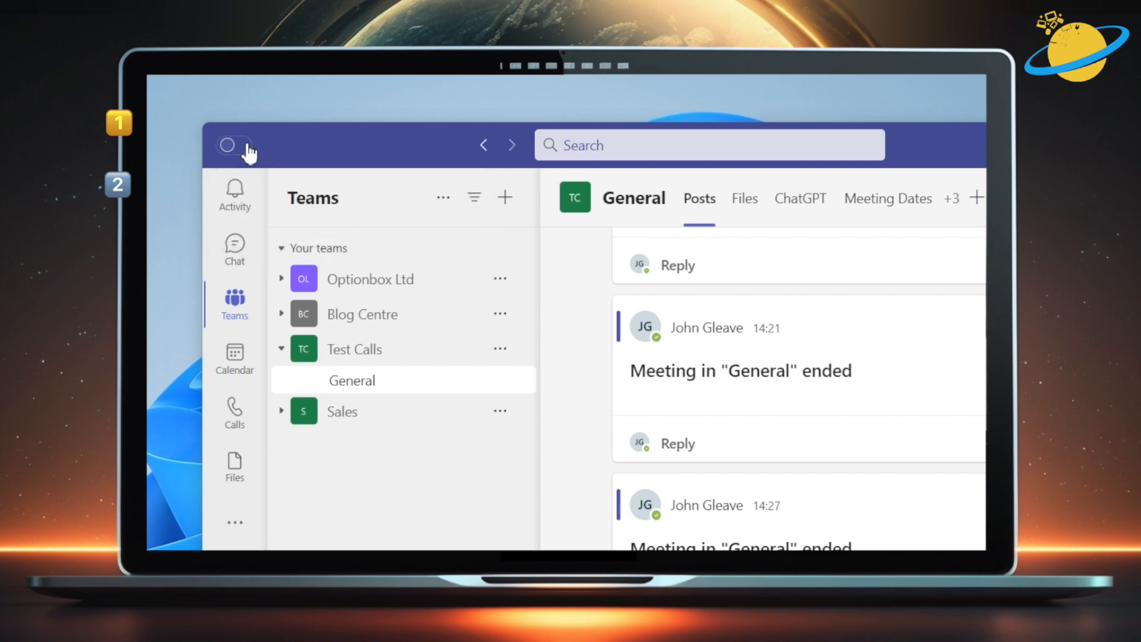
Turn on the New Teams toggle, then choose 'Keep using the new Teams' over classic Teams.
{"action": "left_click", "coordinate": [234, 145]}
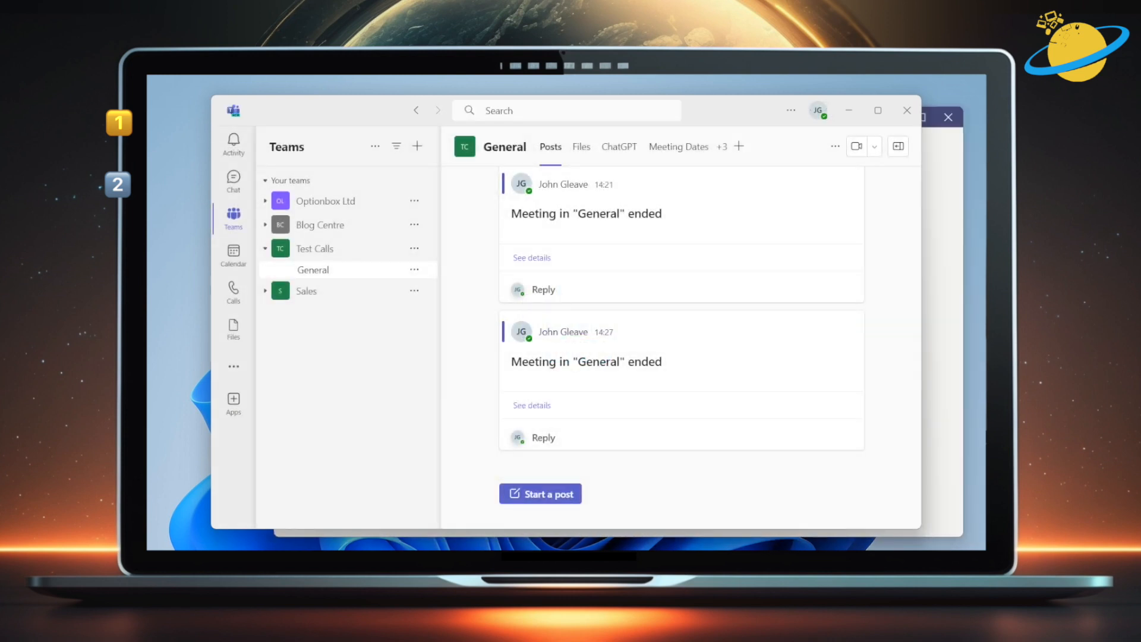
{"action": "mouse_move", "coordinate": [306, 364]}
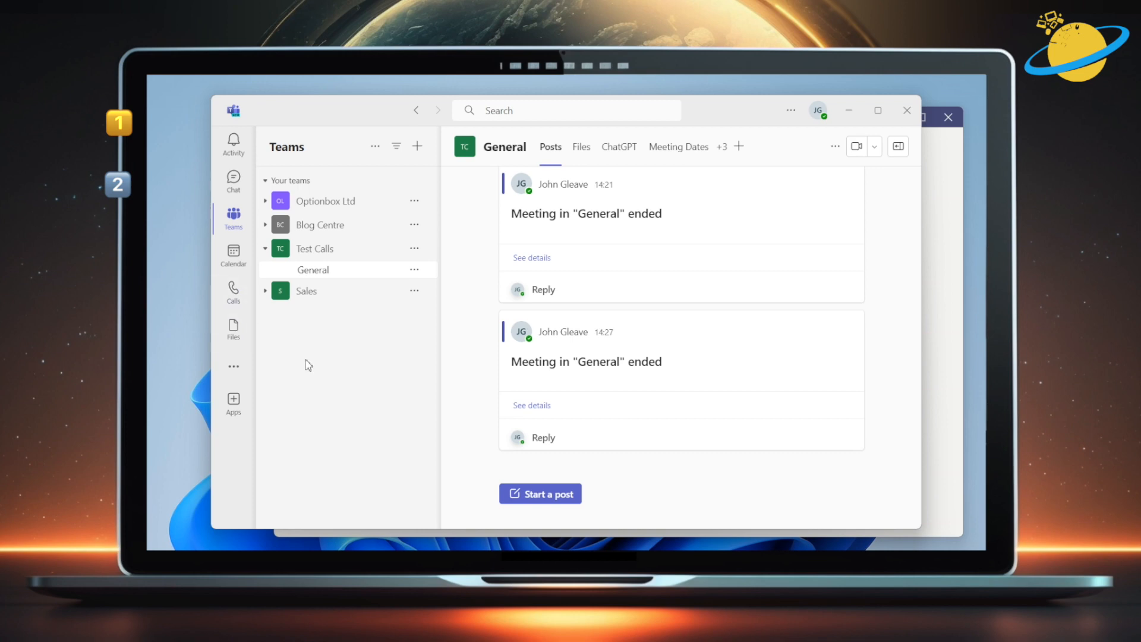
{"action": "left_click", "coordinate": [810, 517]}
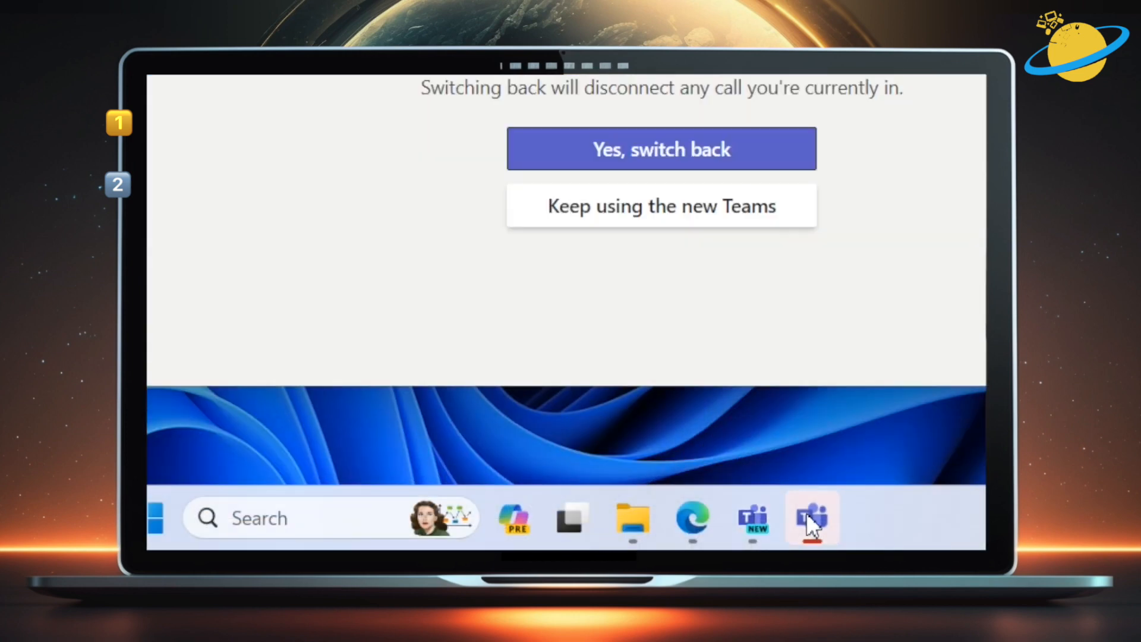
{"action": "mouse_move", "coordinate": [661, 207]}
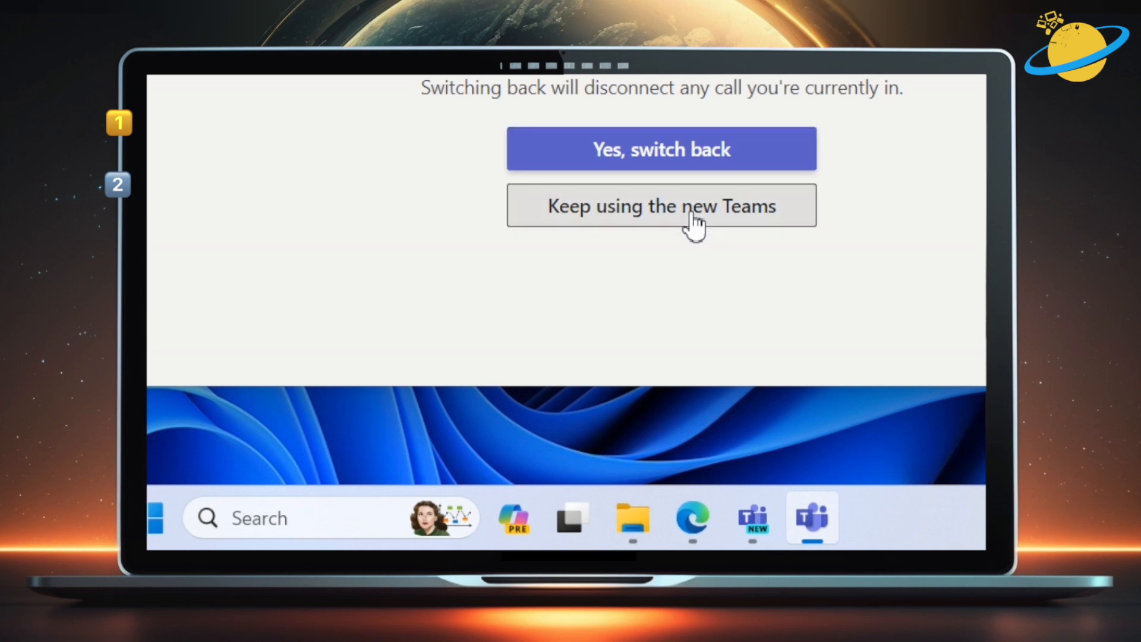
{"action": "left_click", "coordinate": [661, 207]}
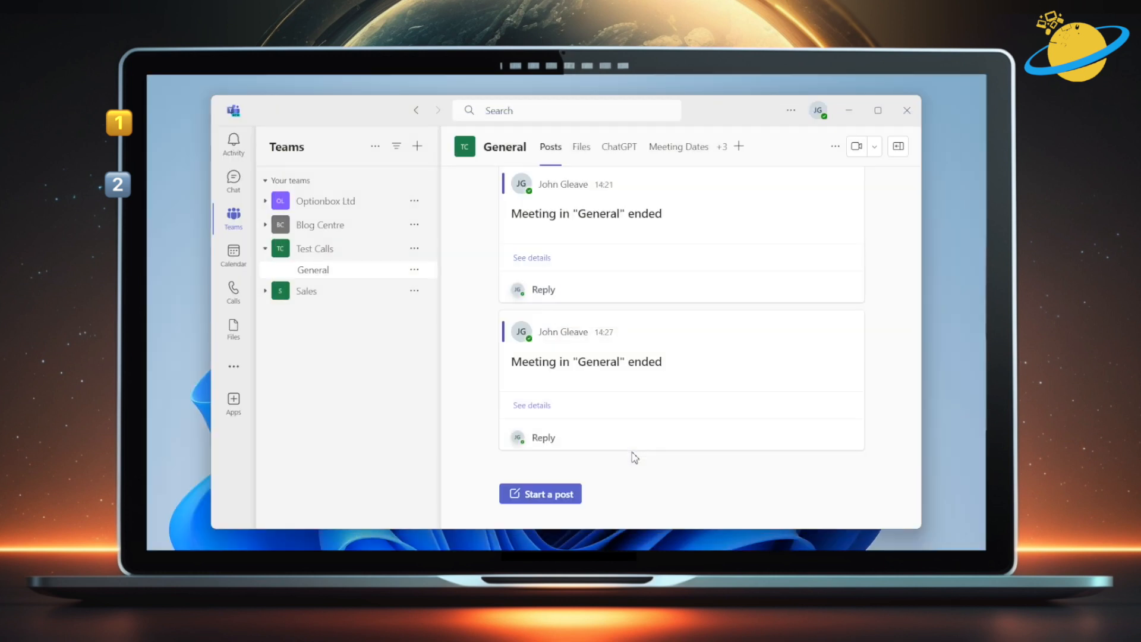
{"action": "mouse_move", "coordinate": [697, 362]}
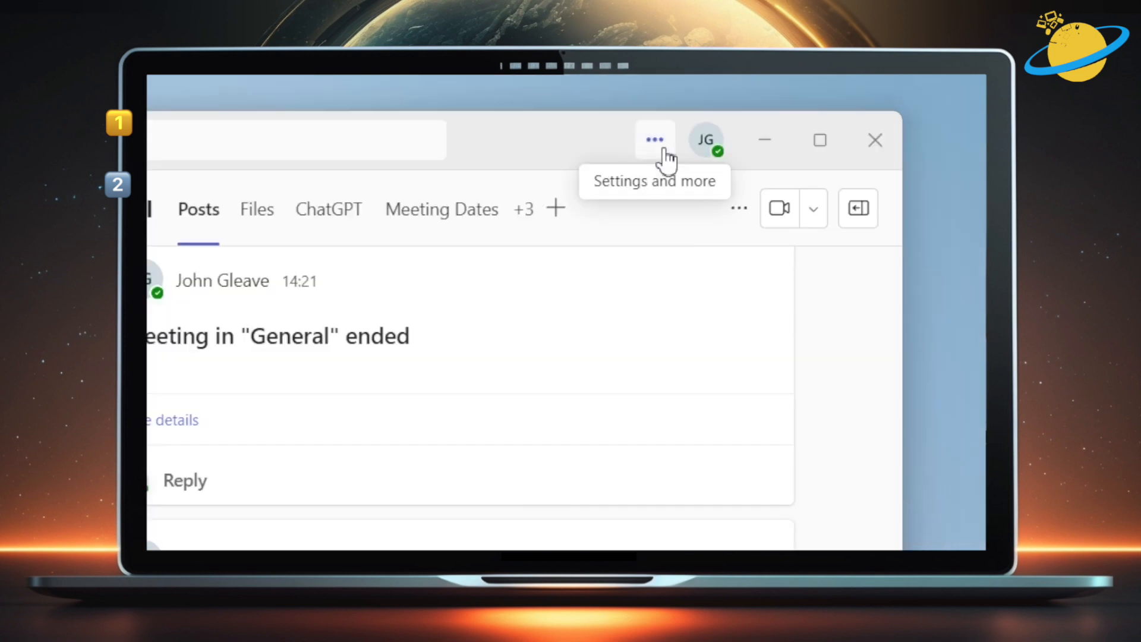
Check that New Teams is on in Settings and more, then show the Meet dropdown choices.
{"action": "left_click", "coordinate": [653, 140]}
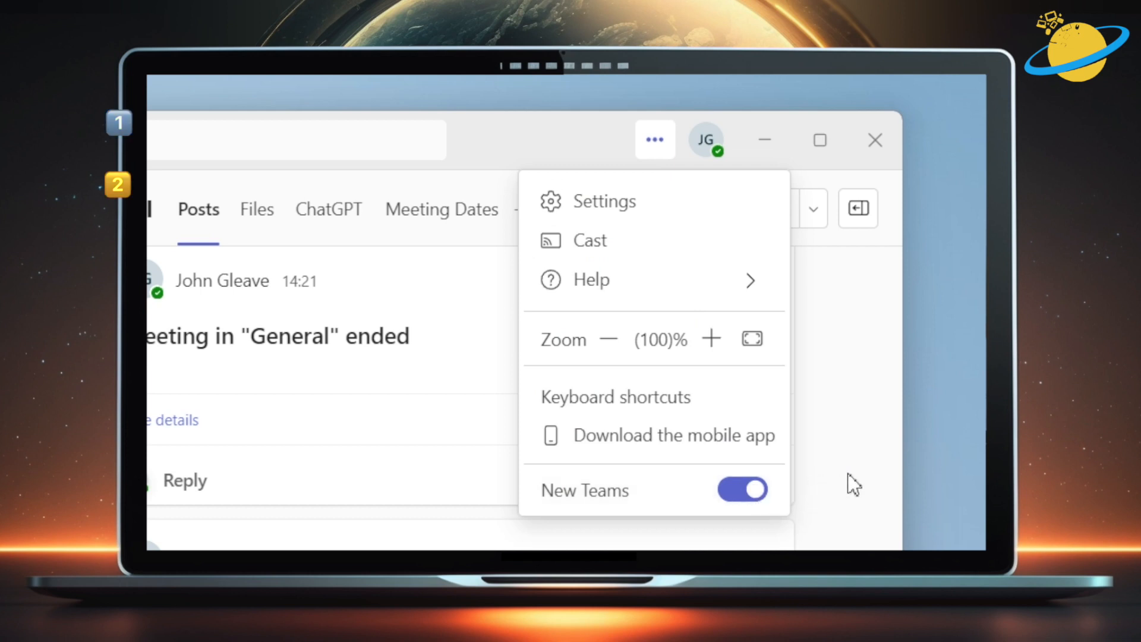
{"action": "left_click", "coordinate": [823, 276]}
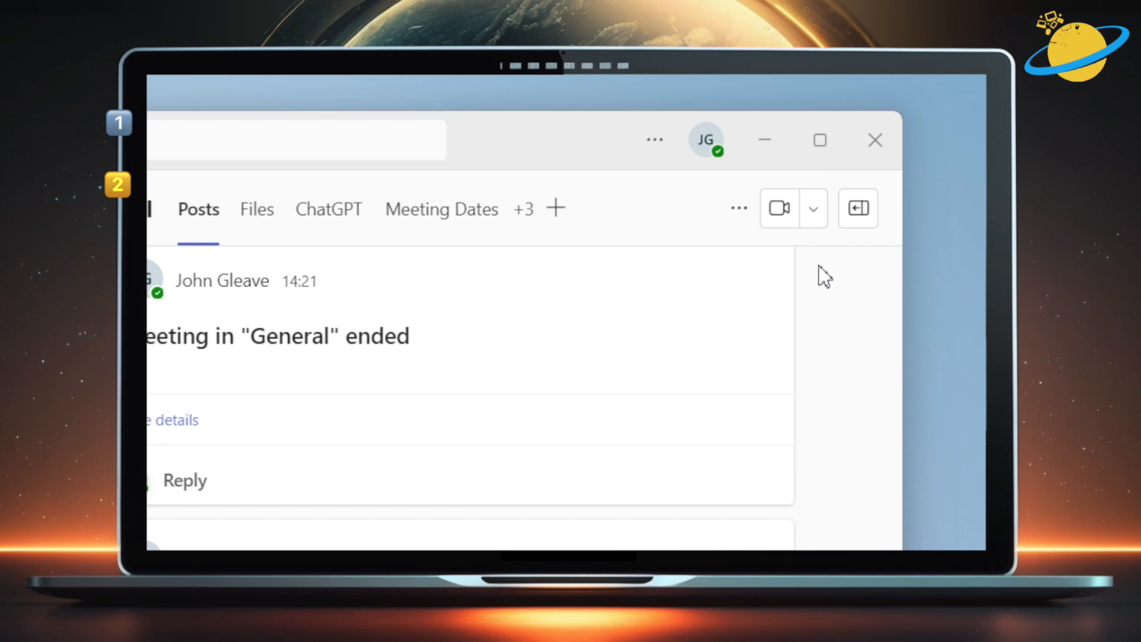
{"action": "left_click", "coordinate": [813, 208]}
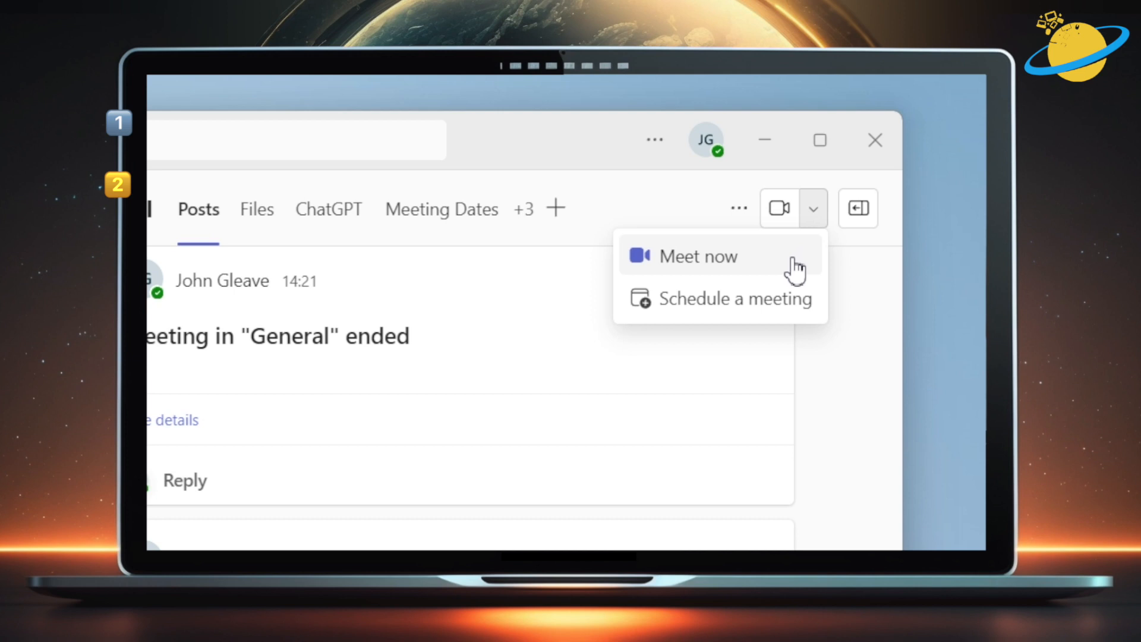
Join a Meet now meeting in General with the microphone muted, after viewing Effects and avatars.
{"action": "left_click", "coordinate": [698, 257]}
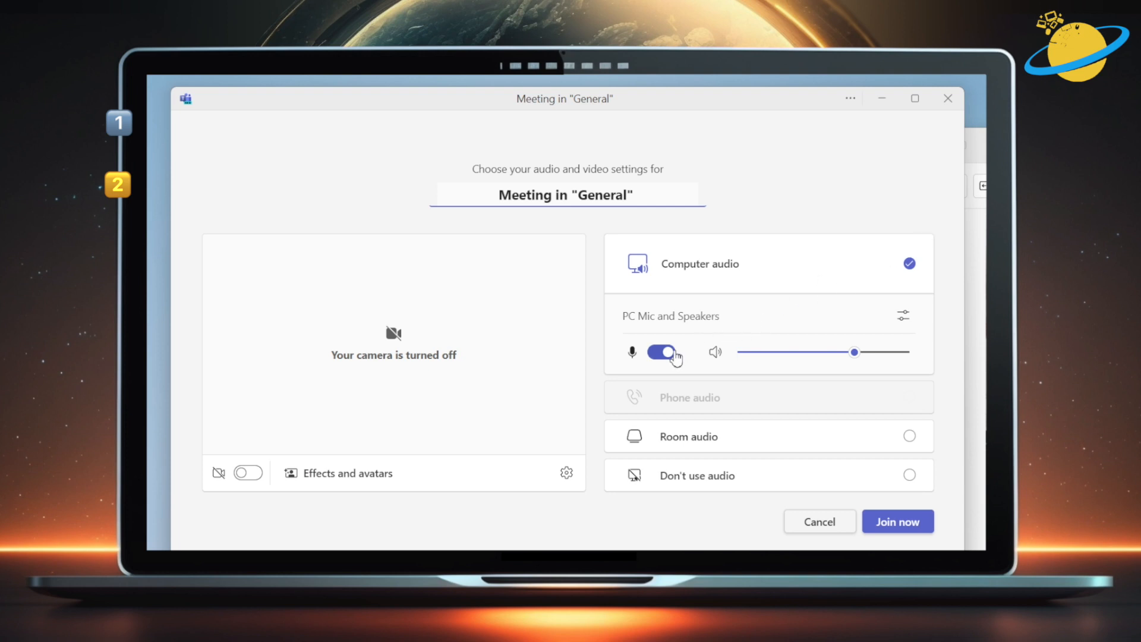
{"action": "left_click", "coordinate": [661, 352]}
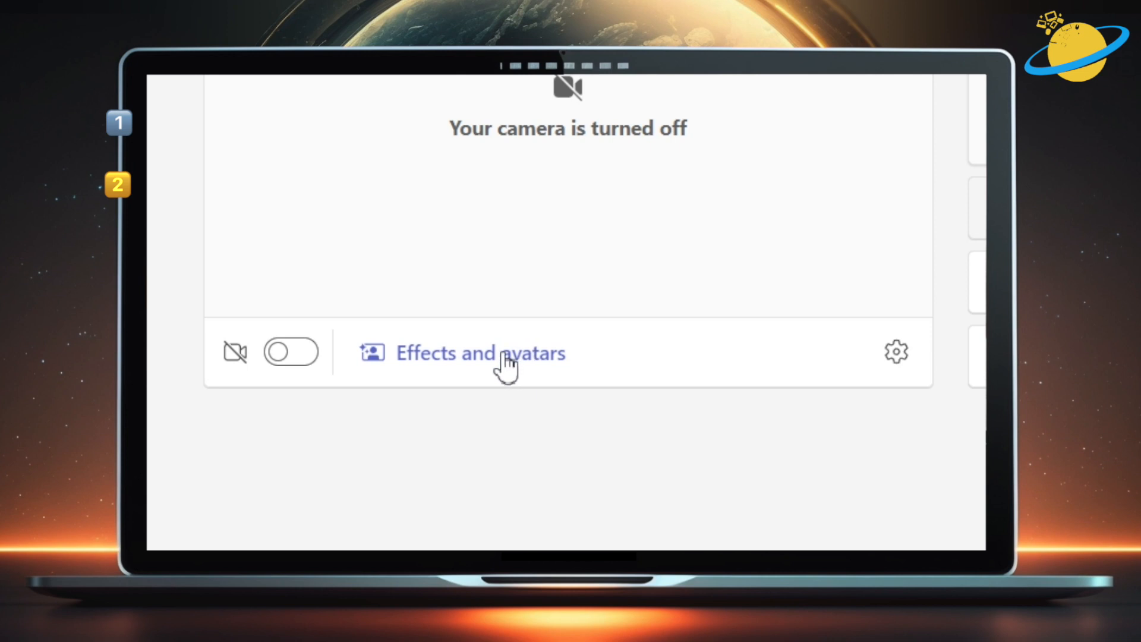
{"action": "left_click", "coordinate": [480, 353]}
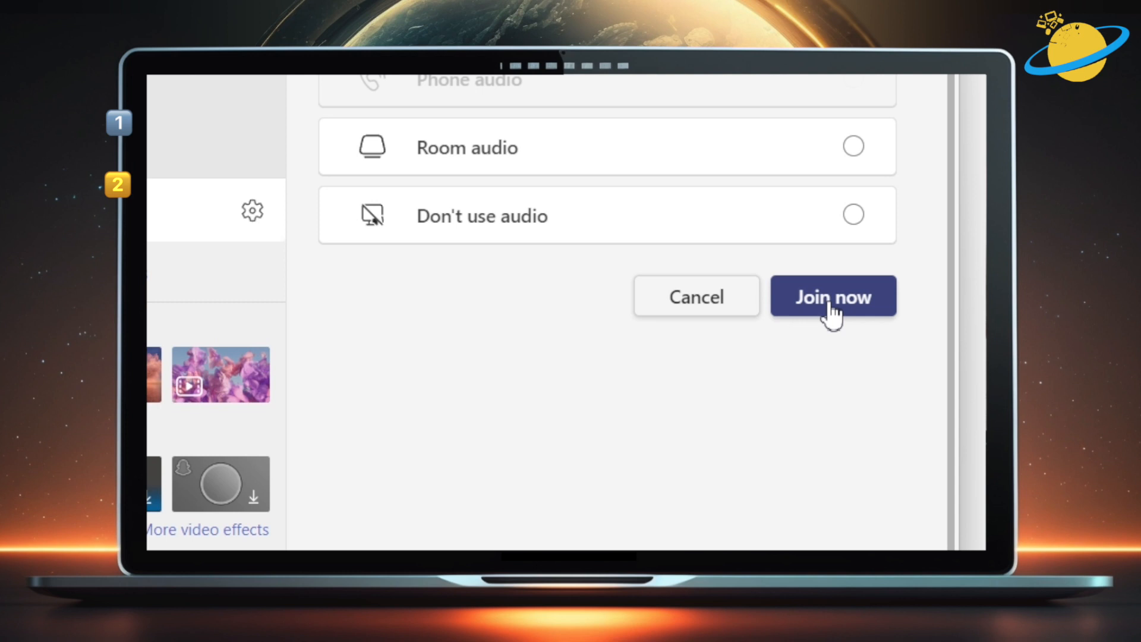
{"action": "left_click", "coordinate": [833, 296]}
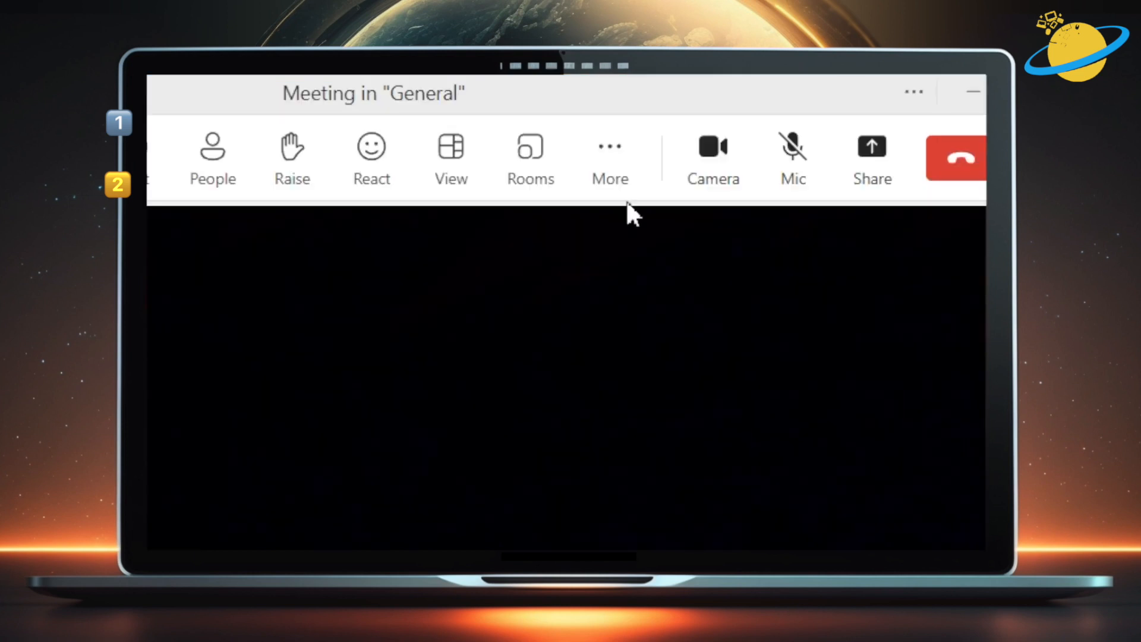
Open the meeting's Video effects, view the blur styles, and collapse Backgrounds to show Filters.
{"action": "left_click", "coordinate": [610, 152]}
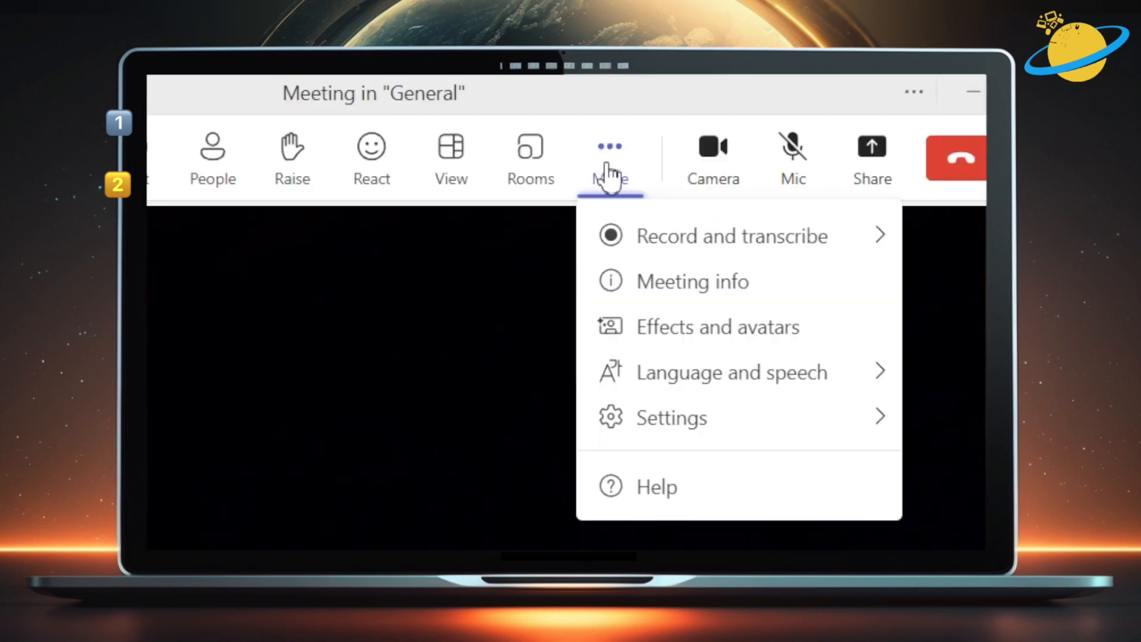
{"action": "mouse_move", "coordinate": [705, 335]}
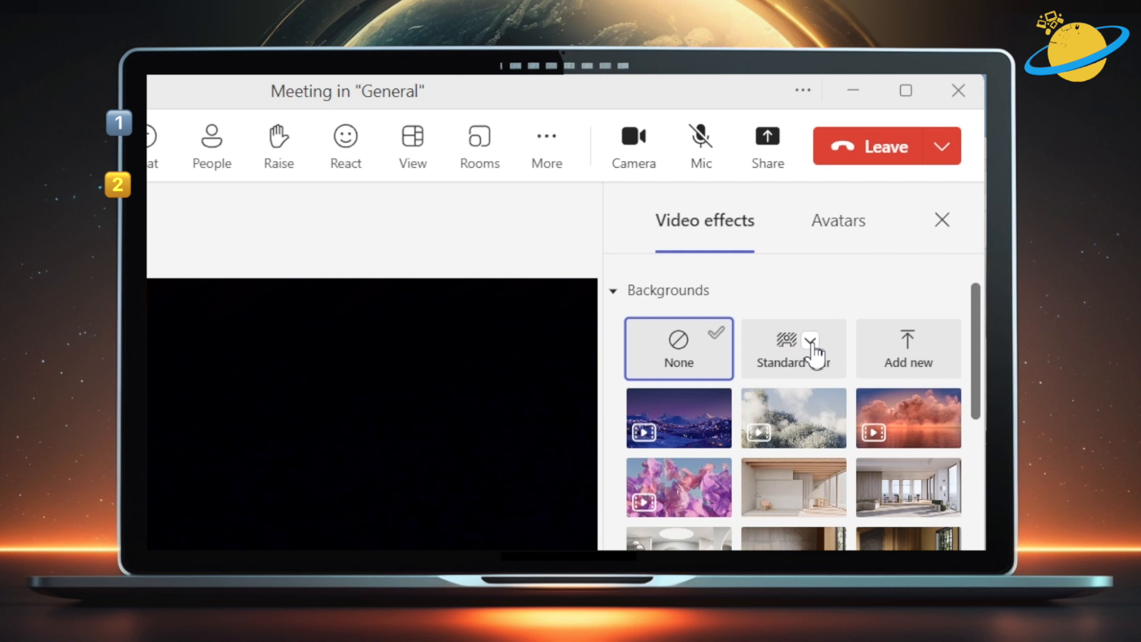
{"action": "left_click", "coordinate": [810, 340]}
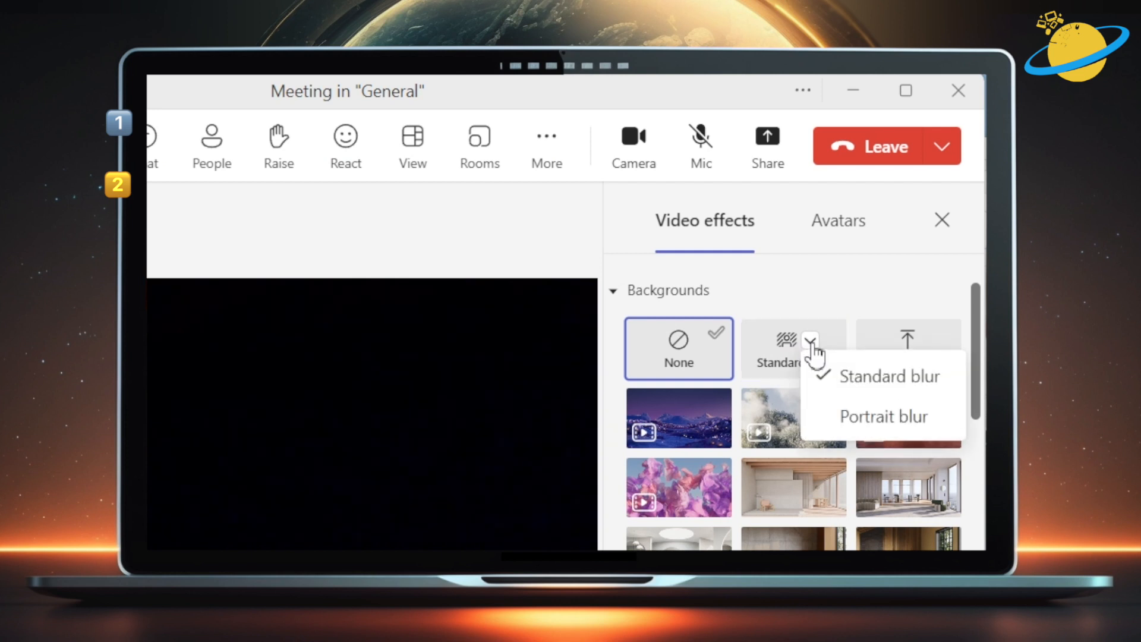
{"action": "mouse_move", "coordinate": [860, 435]}
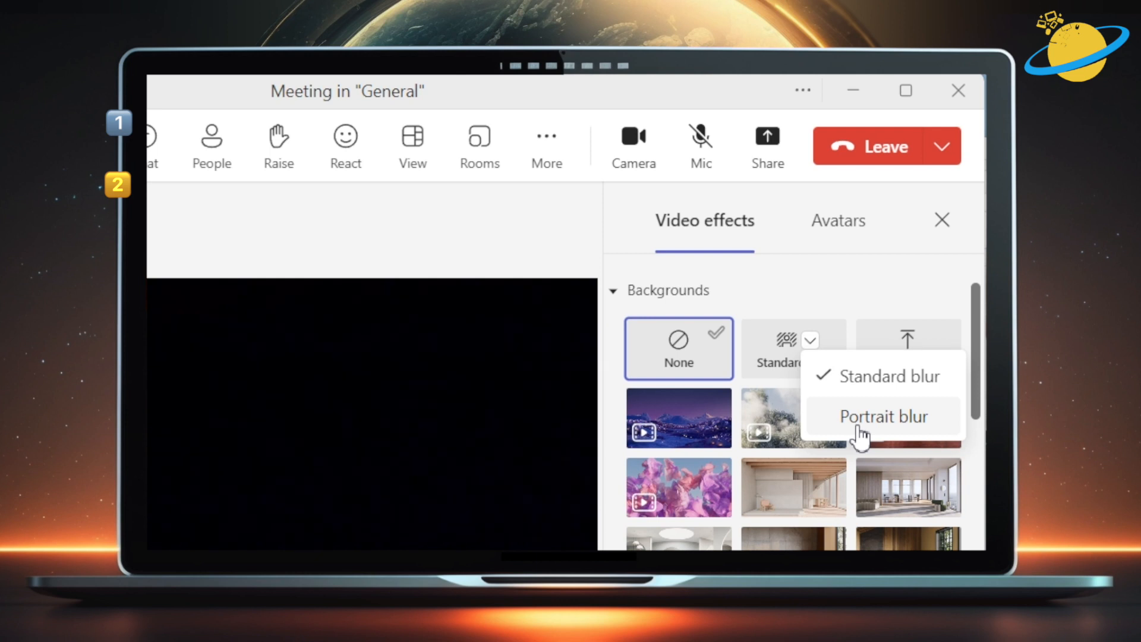
{"action": "mouse_move", "coordinate": [832, 411]}
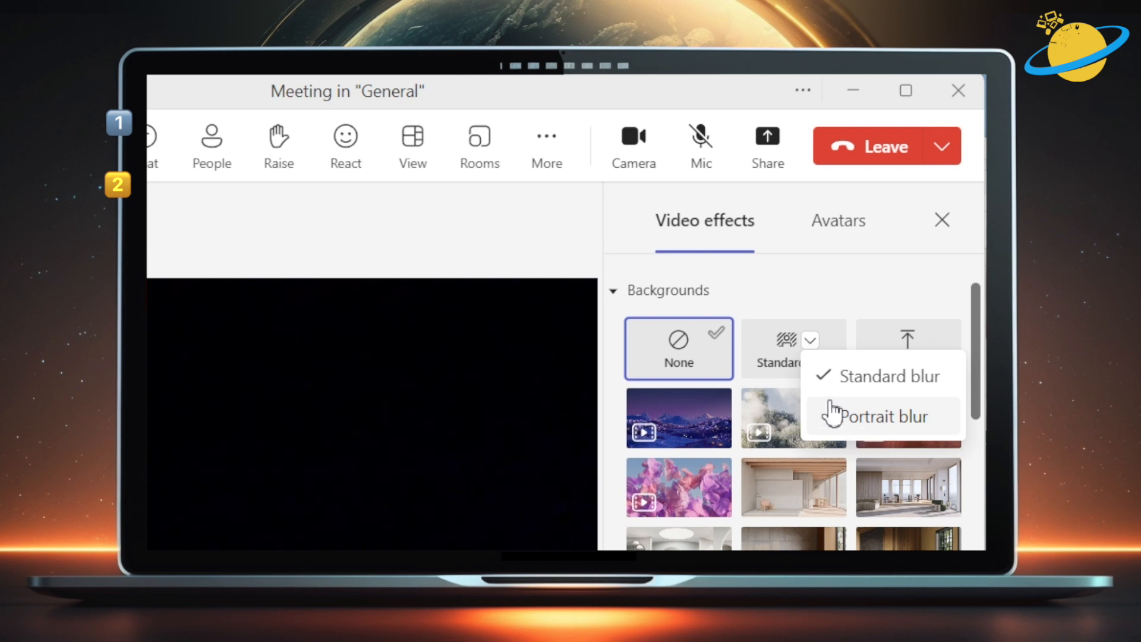
{"action": "left_click", "coordinate": [613, 290]}
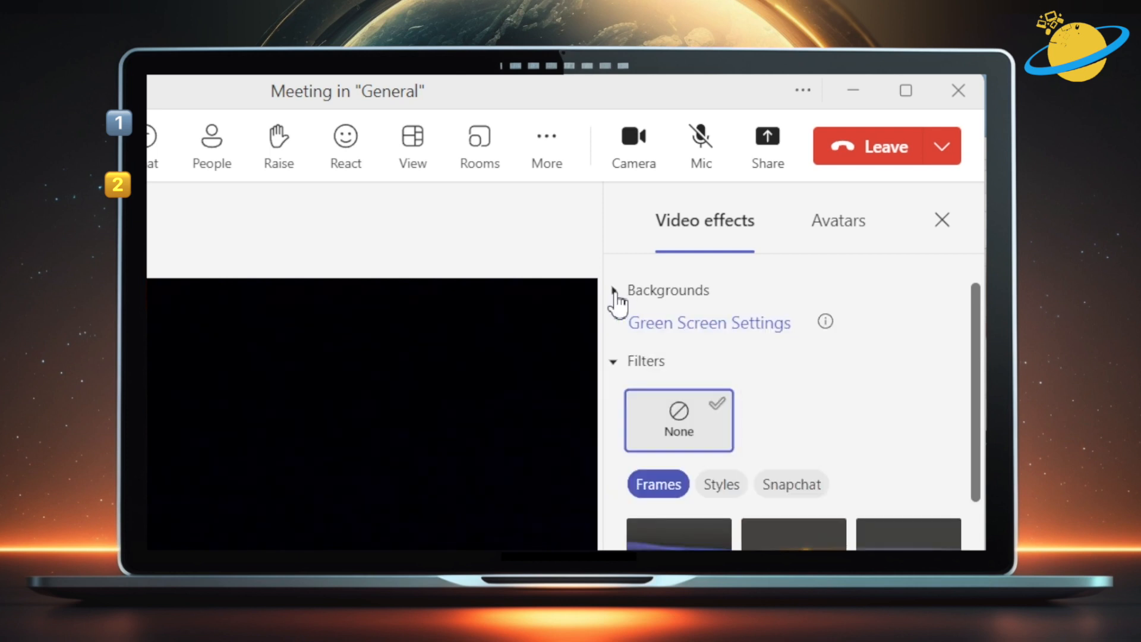
{"action": "mouse_move", "coordinate": [677, 322]}
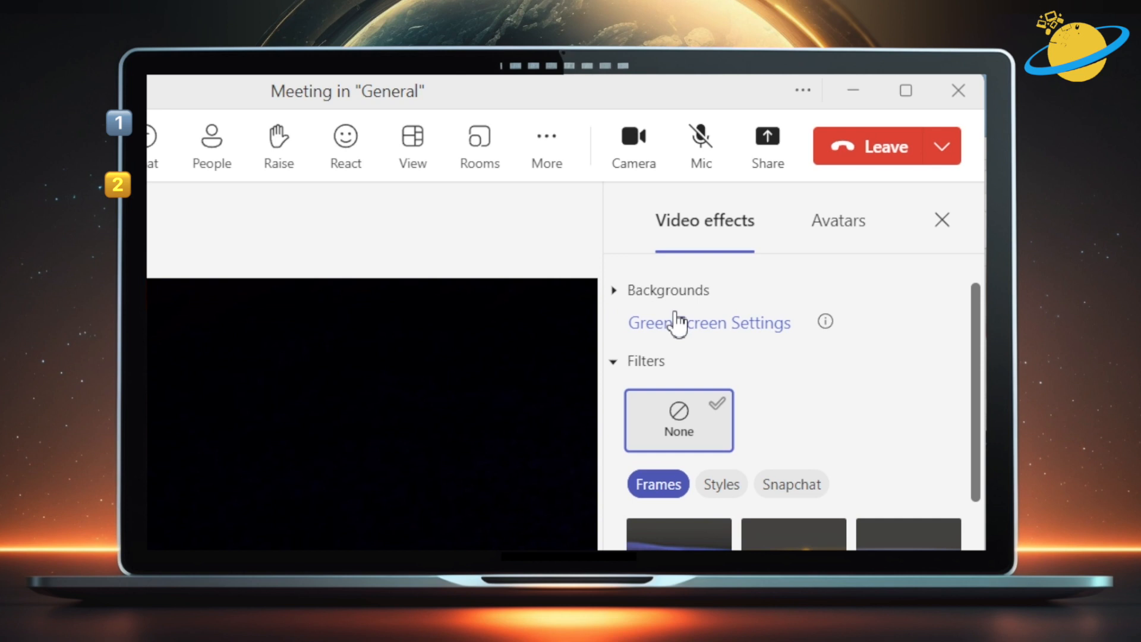
{"action": "mouse_move", "coordinate": [720, 334]}
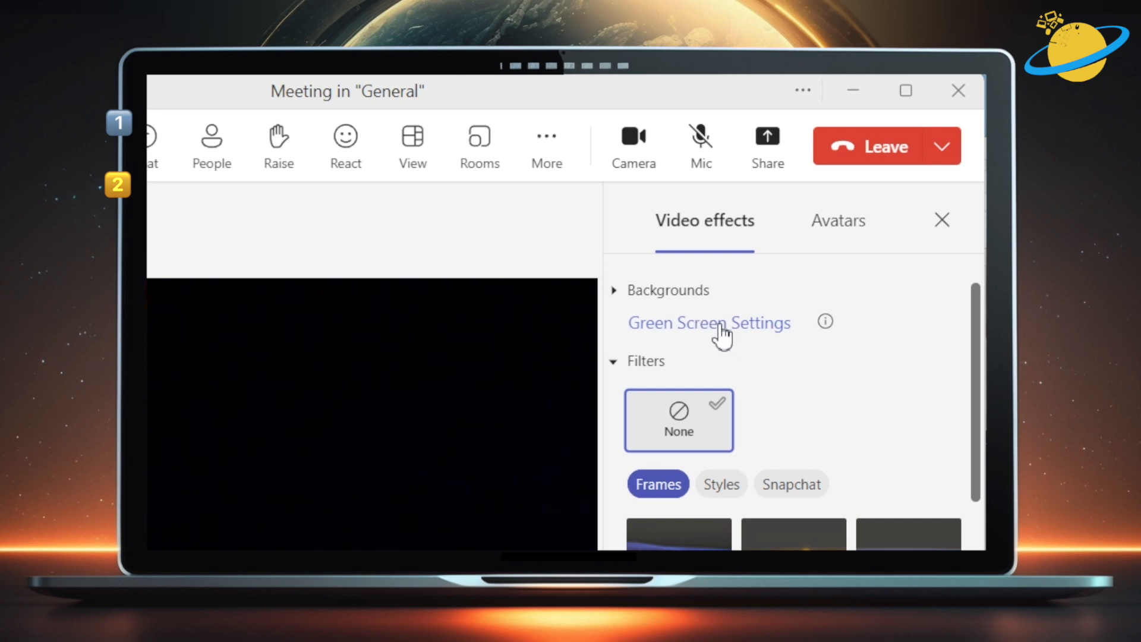
Switch on Adjust brightness, Soft focus and Green Screen in the Devices video settings.
{"action": "left_click", "coordinate": [707, 322]}
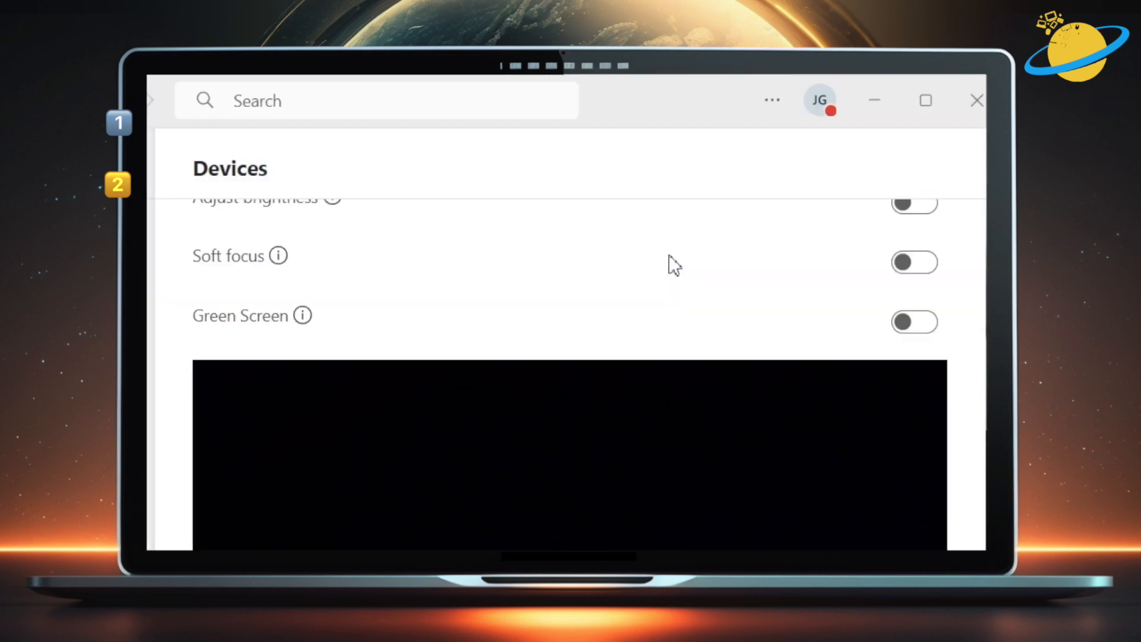
{"action": "scroll", "scroll_direction": "up", "scroll_amount": 3}
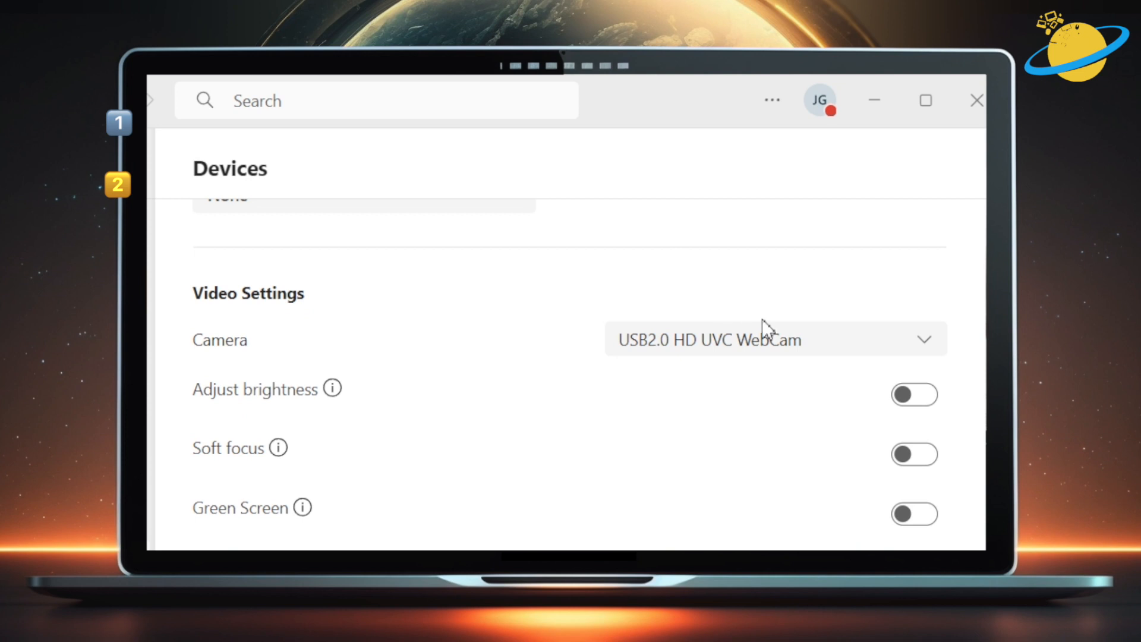
{"action": "mouse_move", "coordinate": [915, 395]}
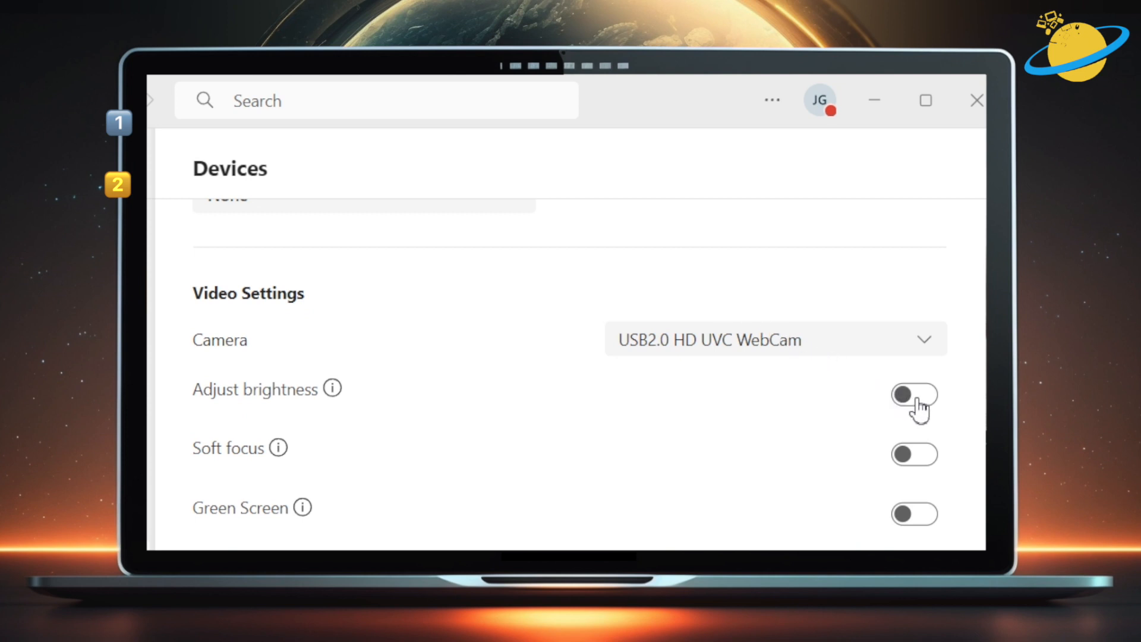
{"action": "left_click", "coordinate": [914, 396]}
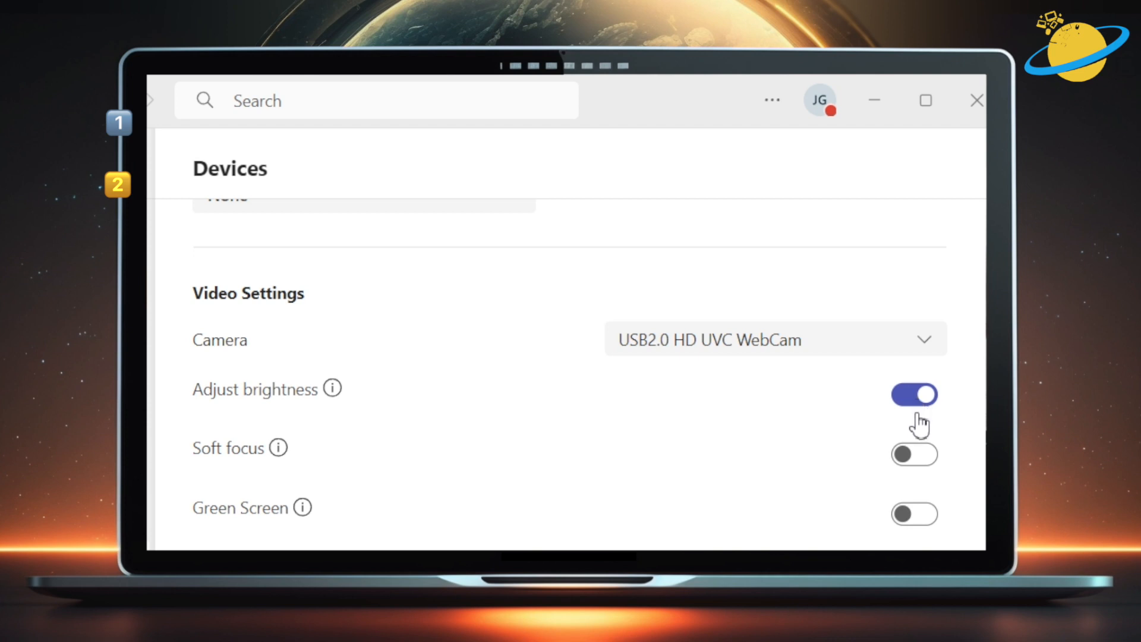
{"action": "left_click", "coordinate": [914, 454]}
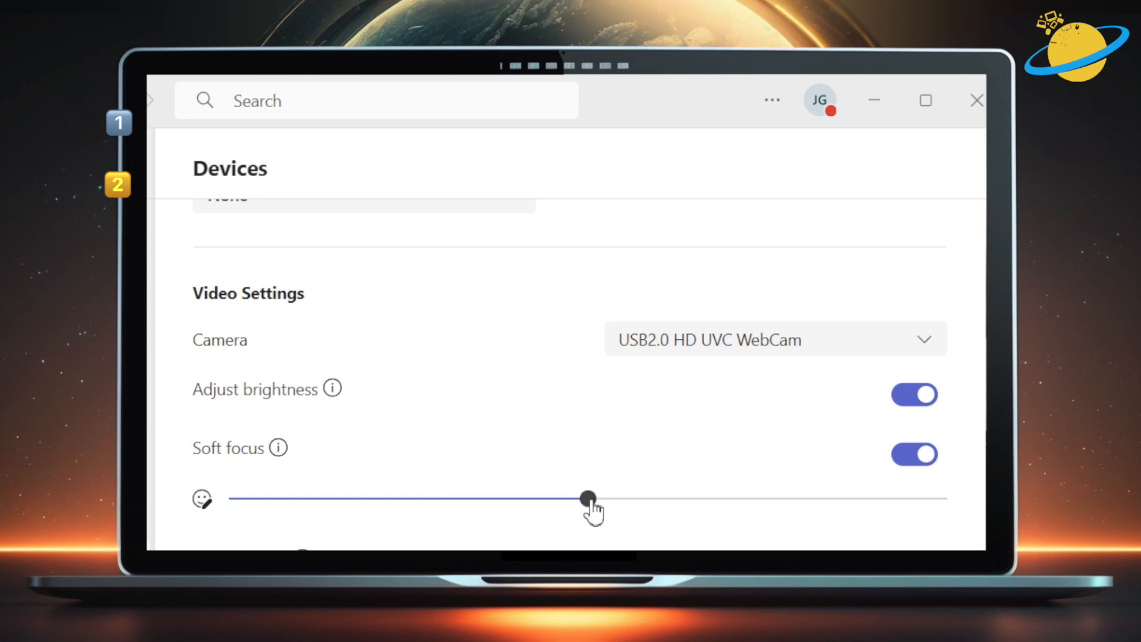
{"action": "mouse_move", "coordinate": [587, 509]}
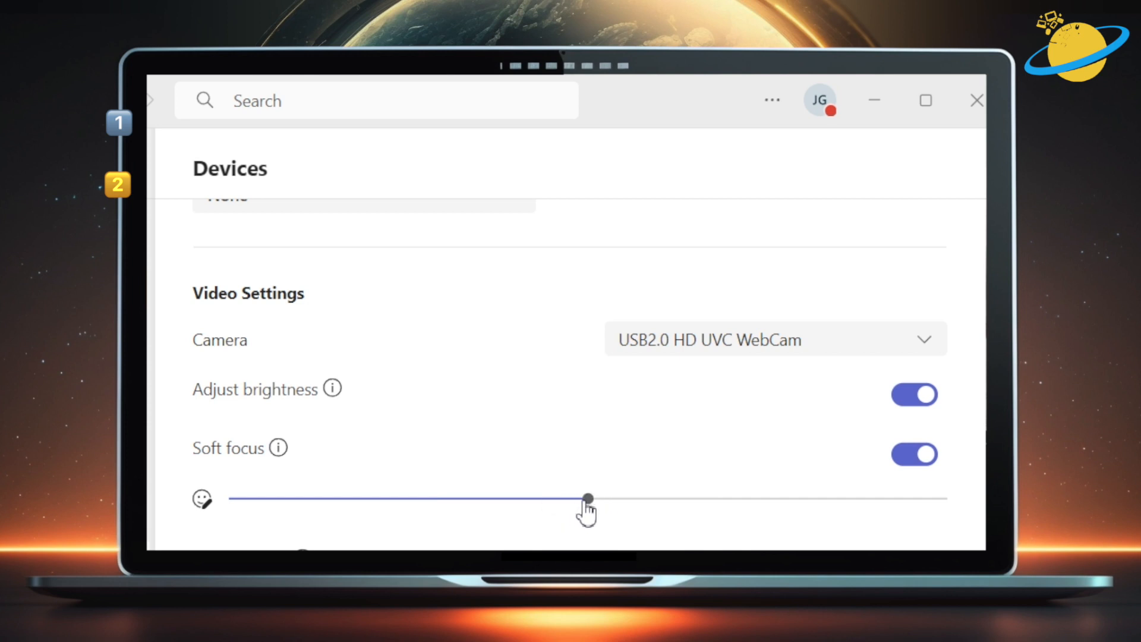
{"action": "scroll", "scroll_direction": "down", "scroll_amount": 3}
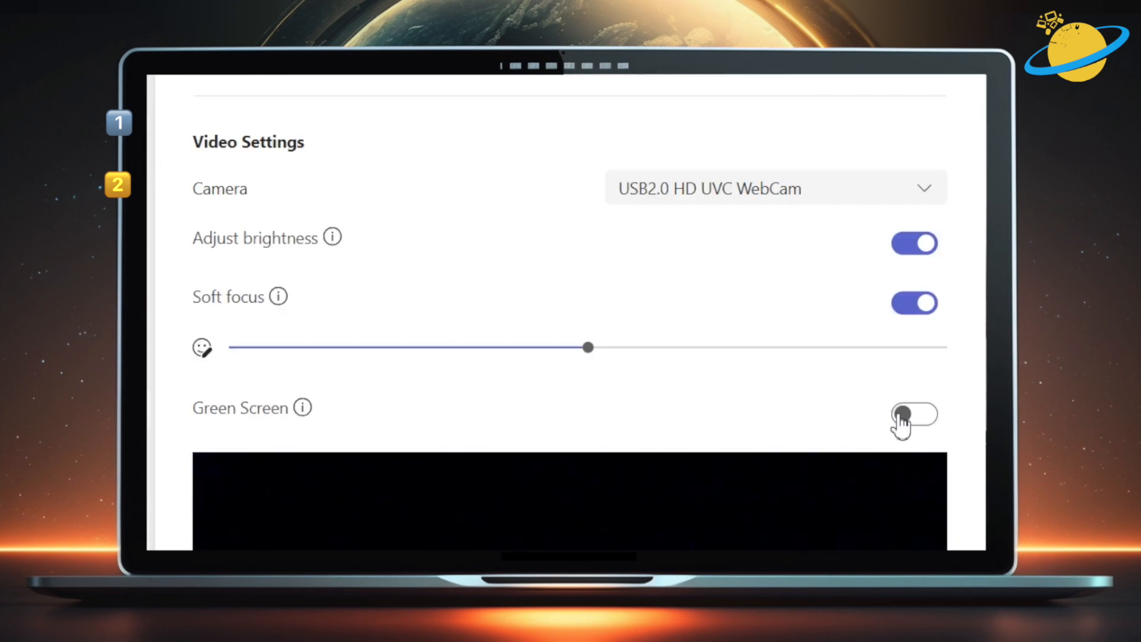
{"action": "left_click", "coordinate": [914, 416]}
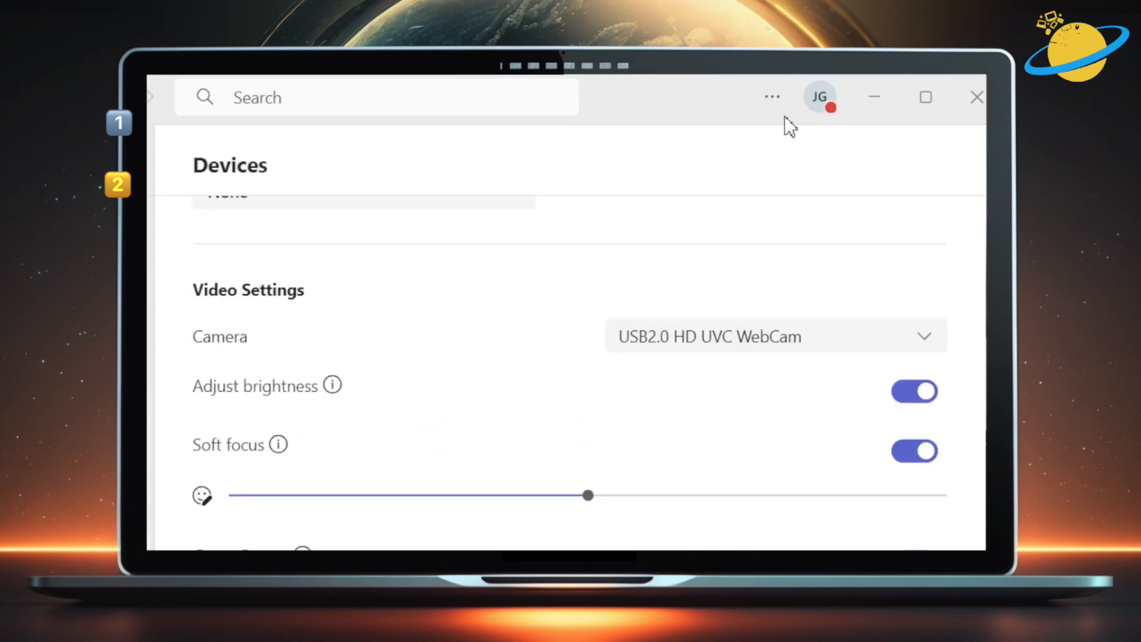
Open the full Teams Settings page from the ... menu, showing the Devices section.
{"action": "left_click", "coordinate": [771, 97]}
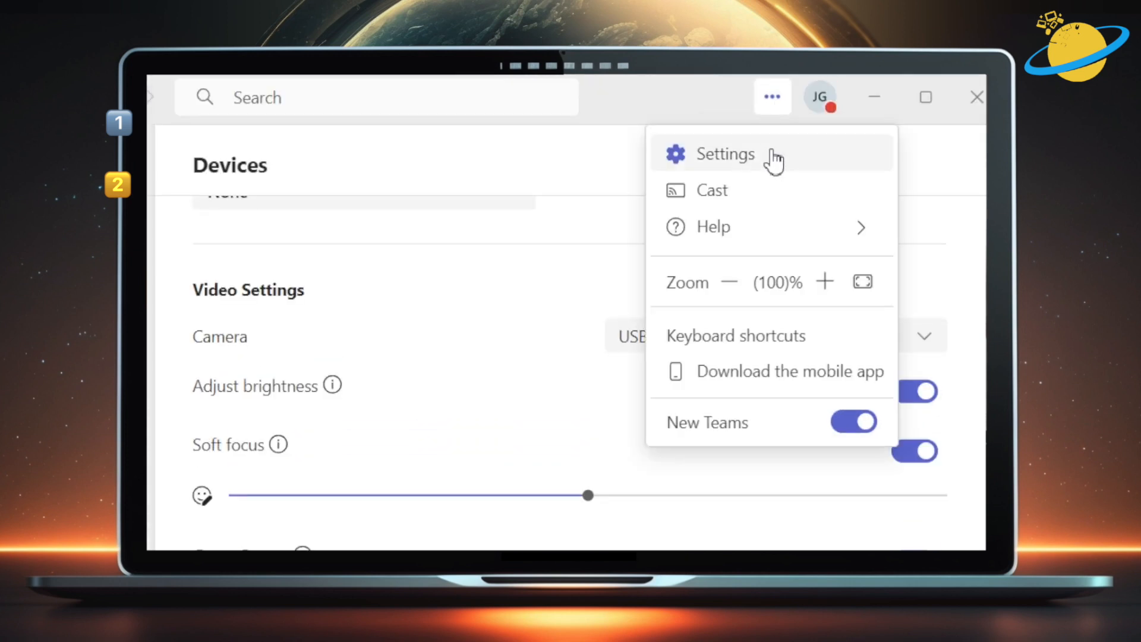
{"action": "left_click", "coordinate": [724, 154]}
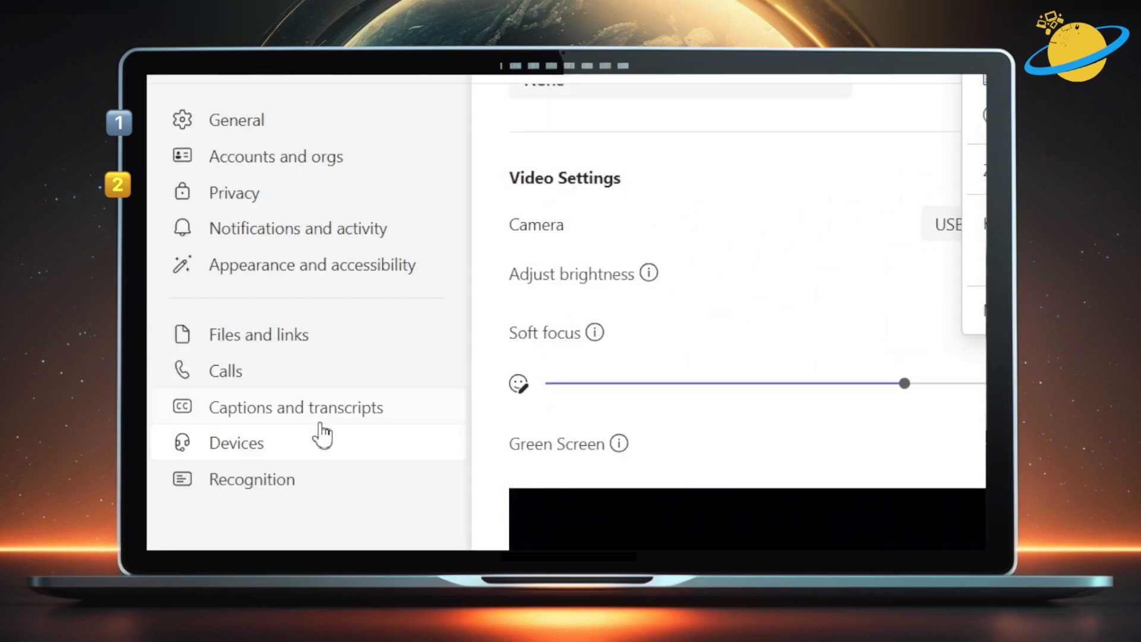
{"action": "mouse_move", "coordinate": [278, 451]}
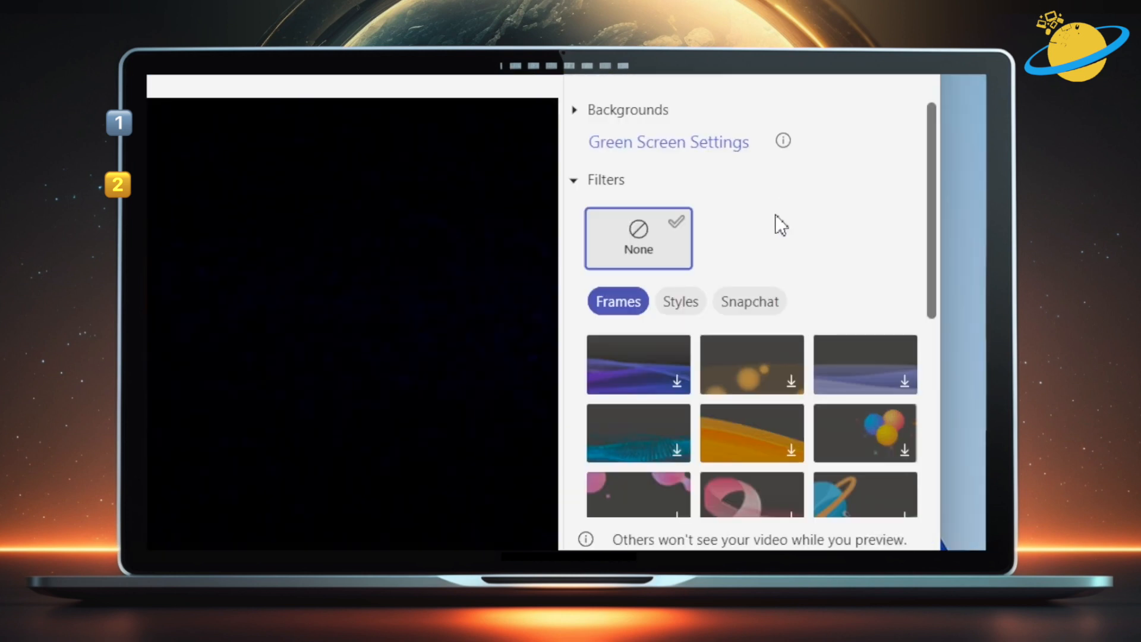
{"action": "mouse_move", "coordinate": [817, 304]}
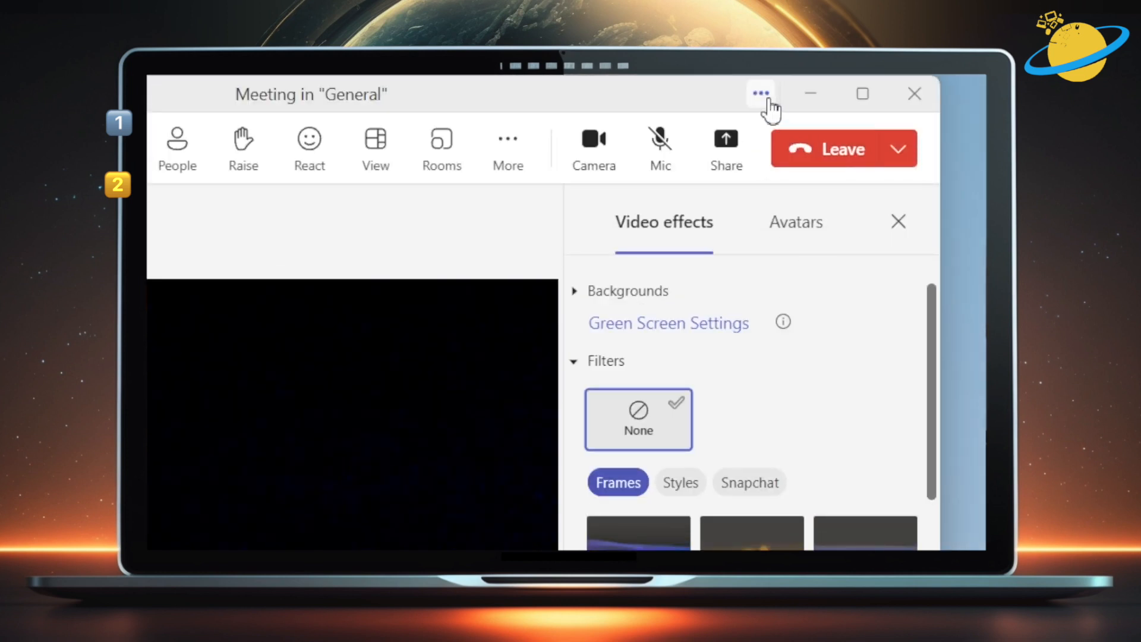
Zoom the meeting window to 120% from its ... menu, then back to 100%.
{"action": "left_click", "coordinate": [760, 94]}
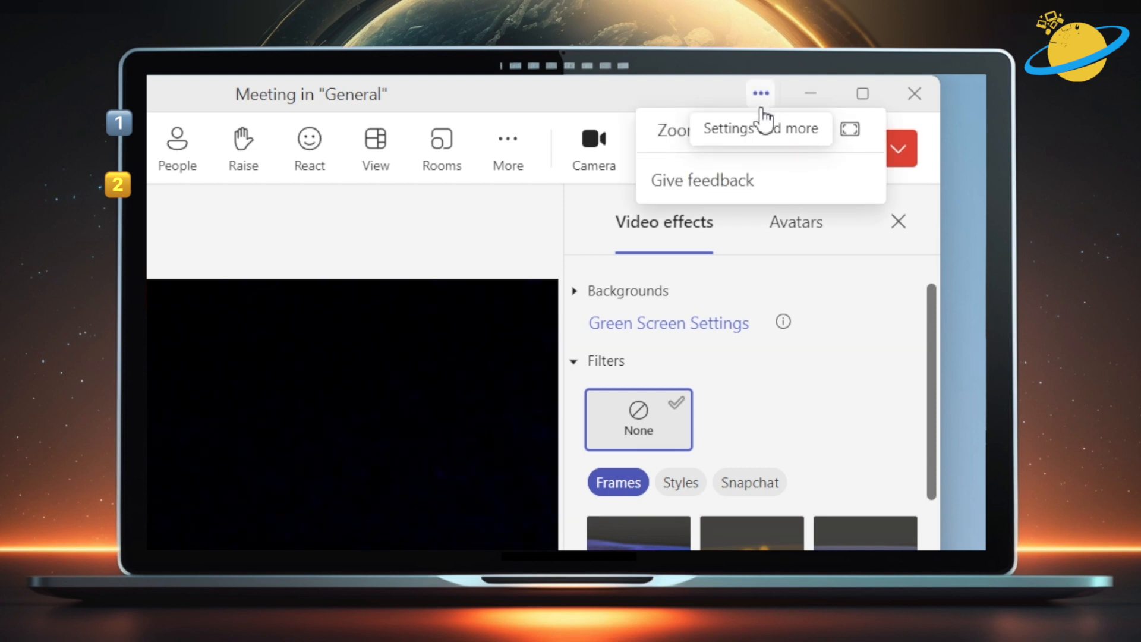
{"action": "mouse_move", "coordinate": [765, 185]}
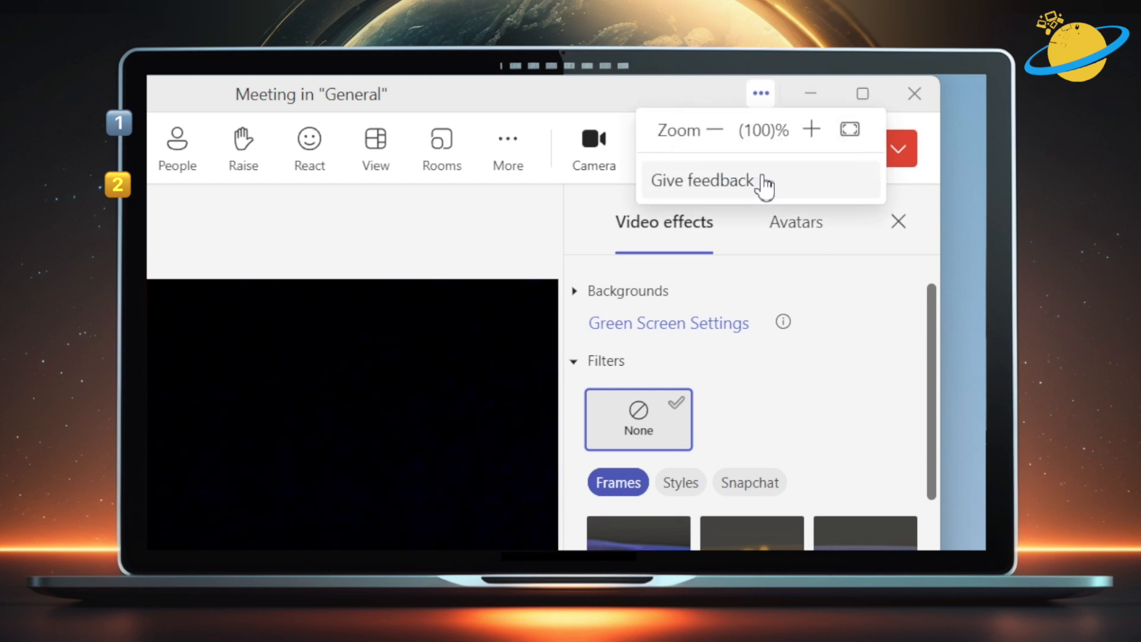
{"action": "left_click", "coordinate": [810, 129]}
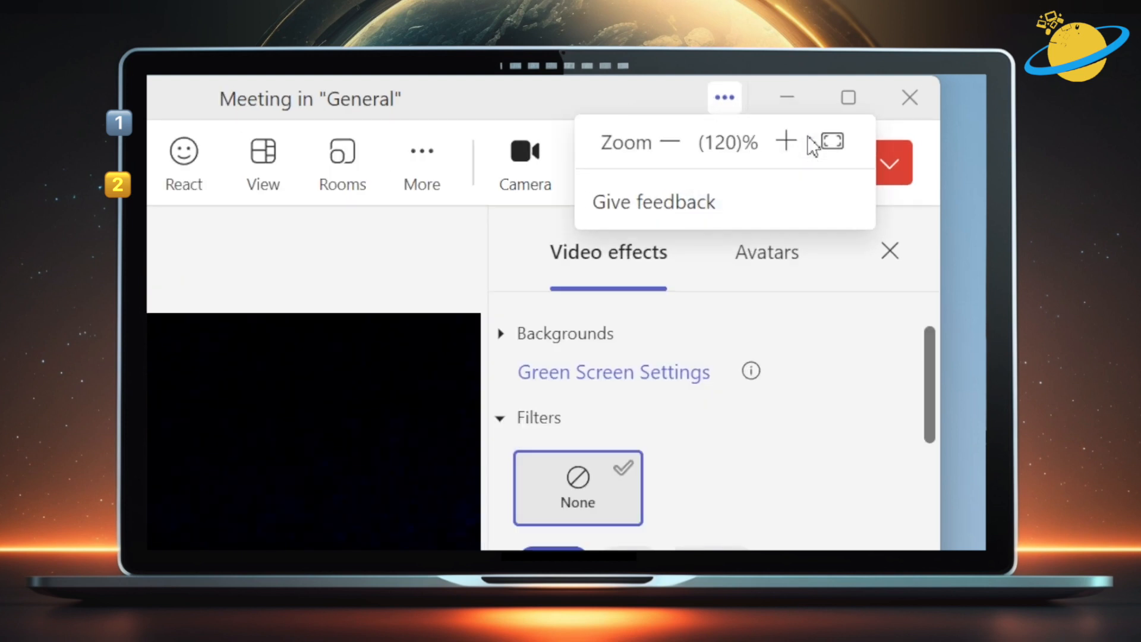
{"action": "mouse_move", "coordinate": [670, 142]}
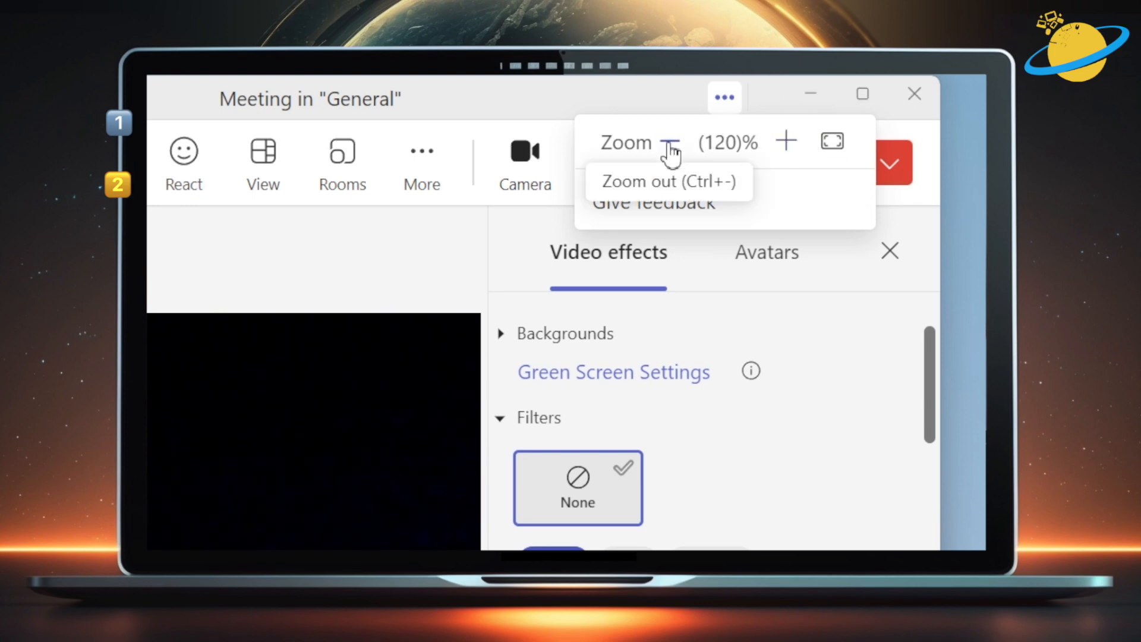
{"action": "left_click", "coordinate": [671, 141]}
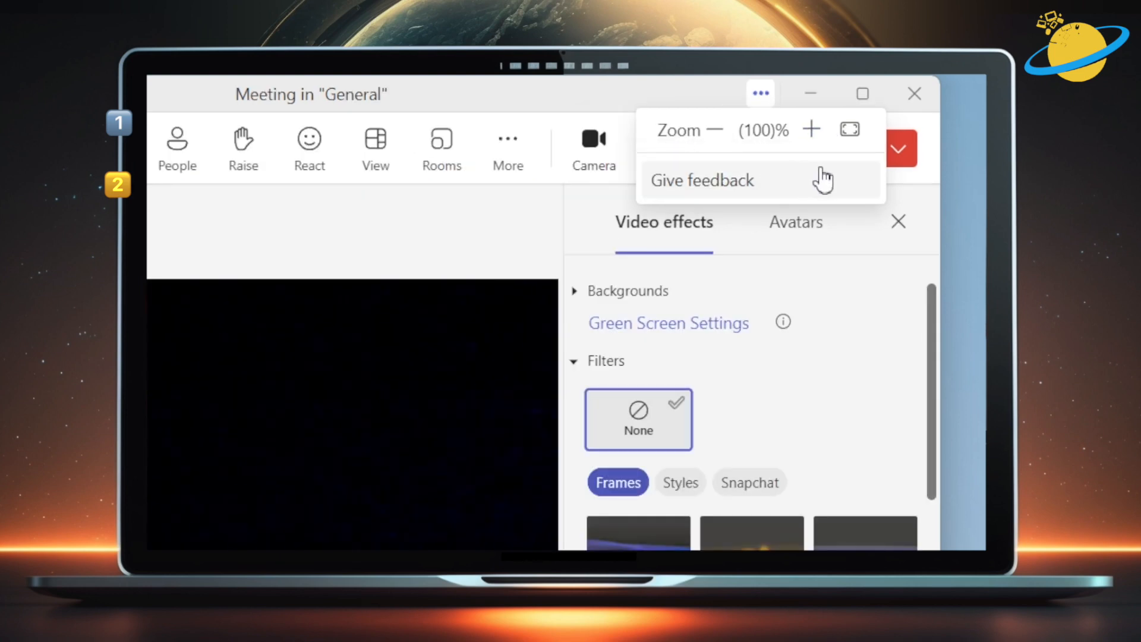